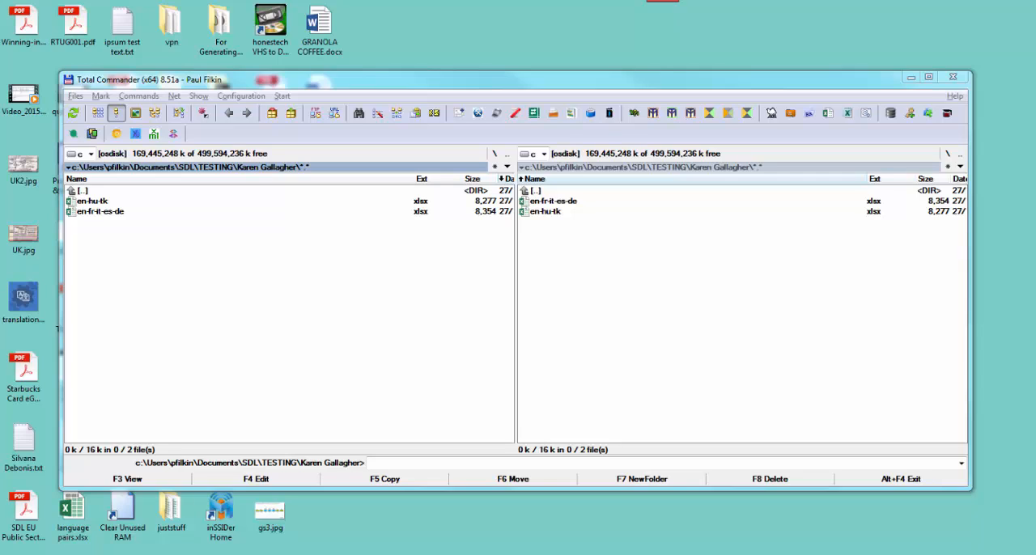
mouse_move(991, 212)
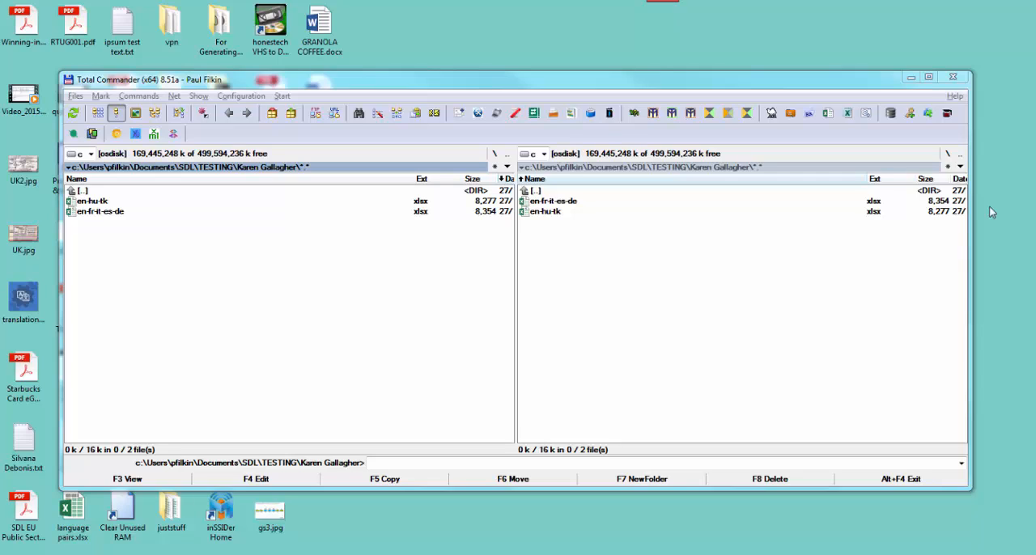
mouse_move(576, 269)
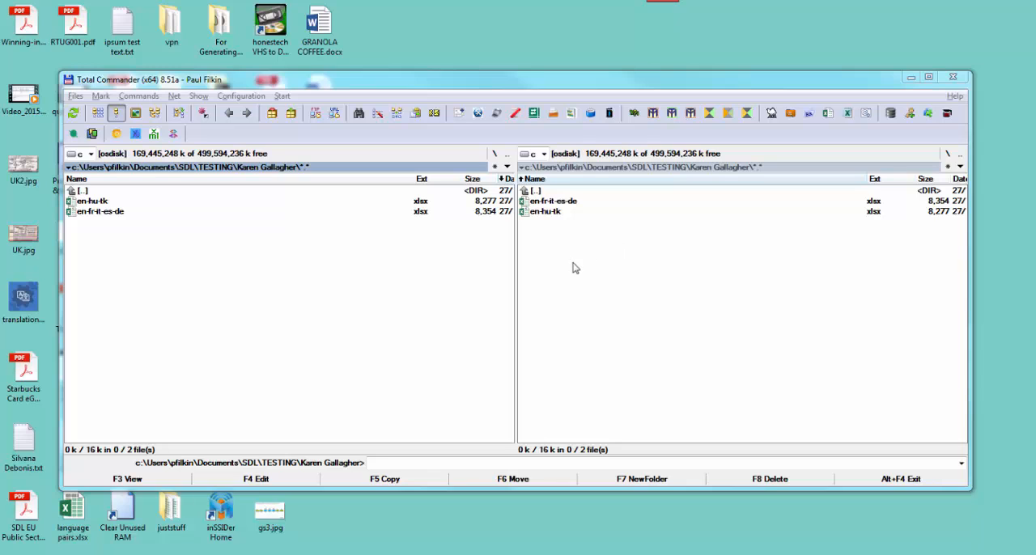
mouse_move(447, 258)
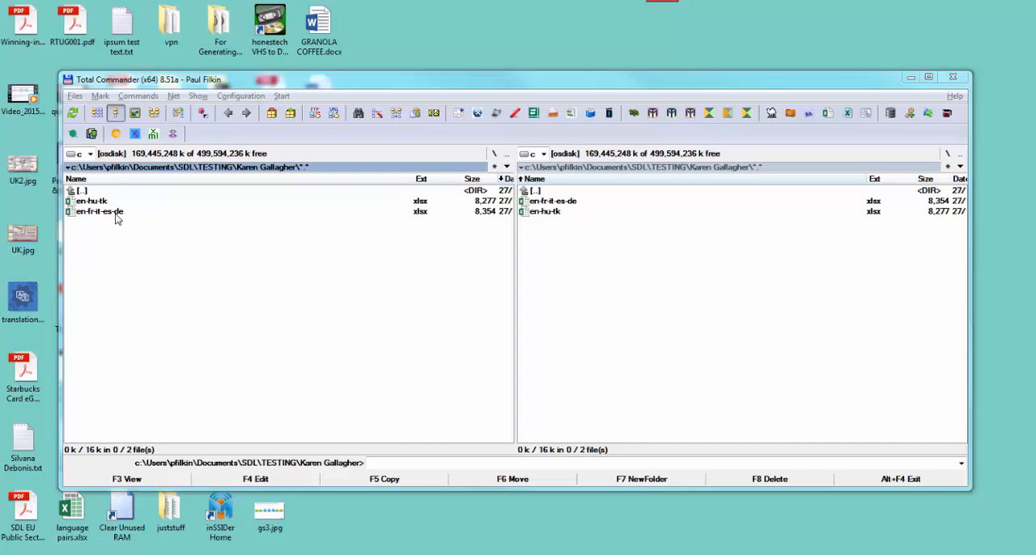
Open en-fr-it-es-de.xlsx from Total Commander in Excel.
double_click(97, 210)
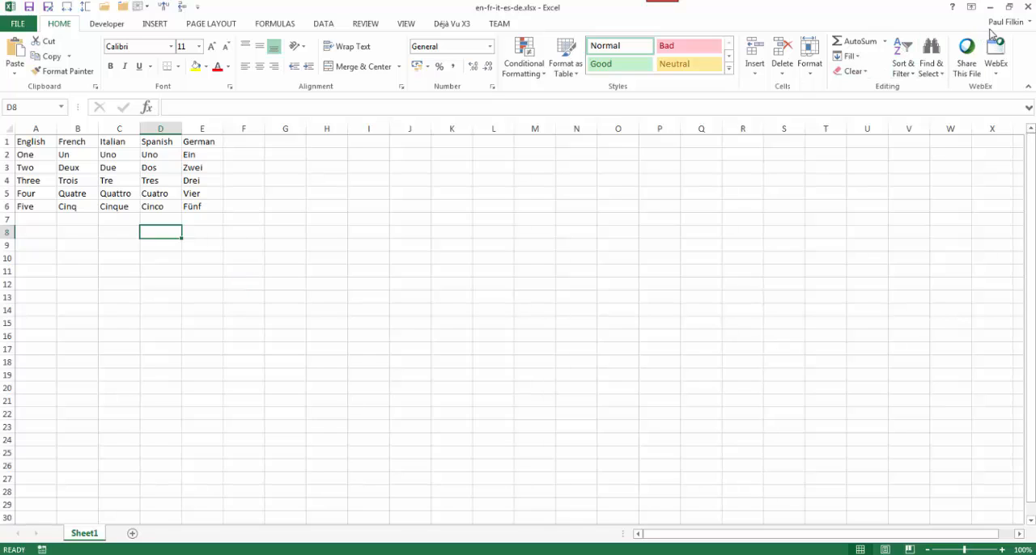
mouse_move(1029, 10)
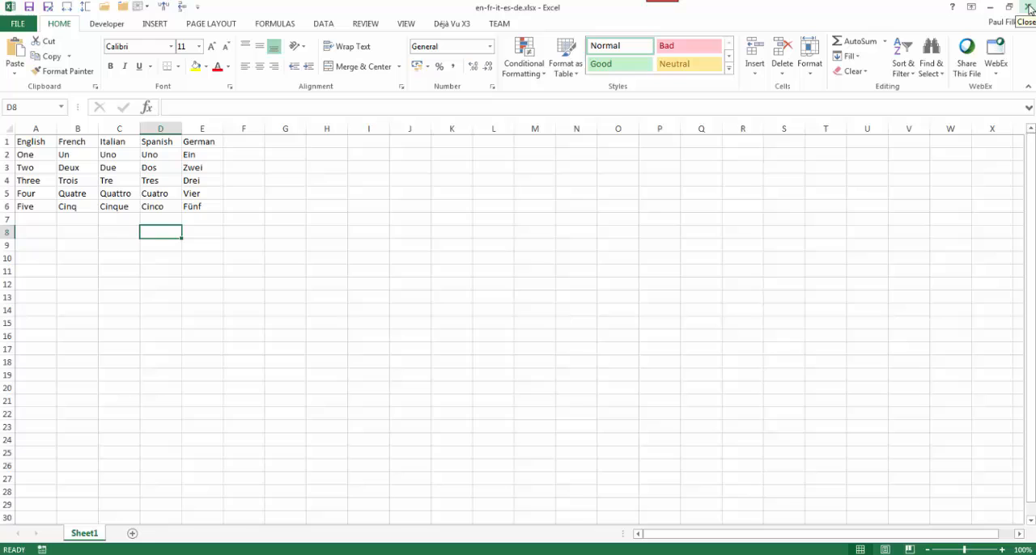
Close the en-fr-it-es-de workbook, then the en-hu-tk workbook after reviewing them.
left_click(1030, 7)
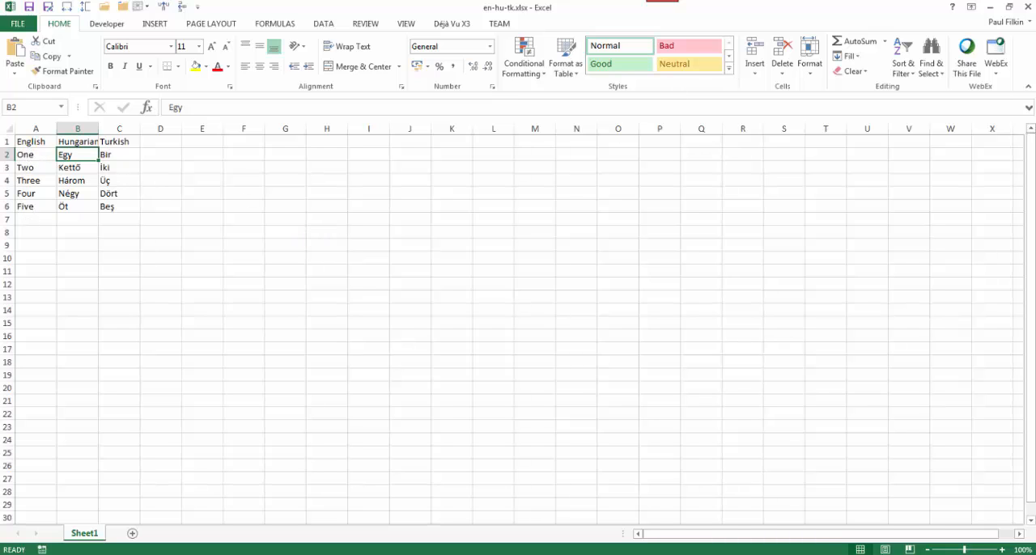
mouse_move(1028, 10)
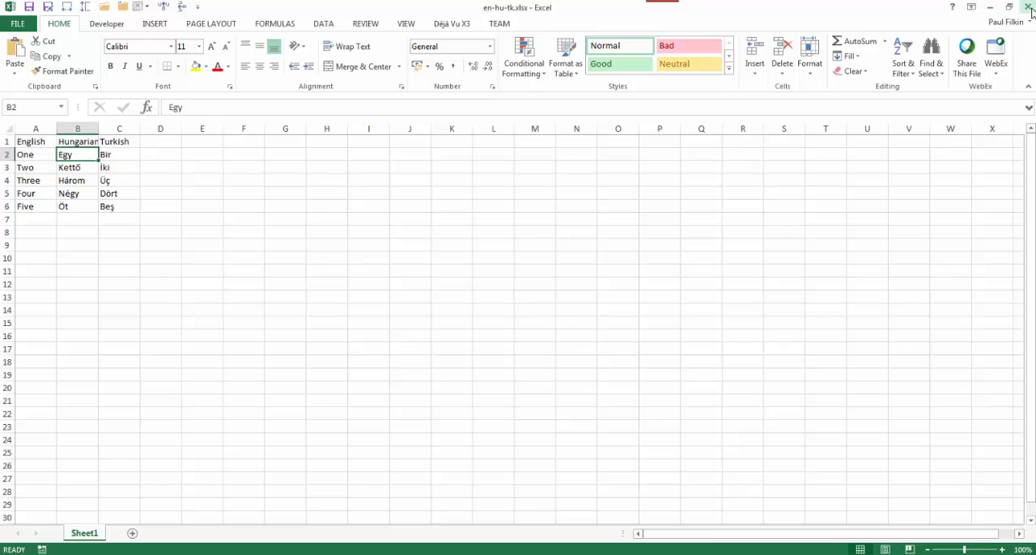
mouse_move(1030, 8)
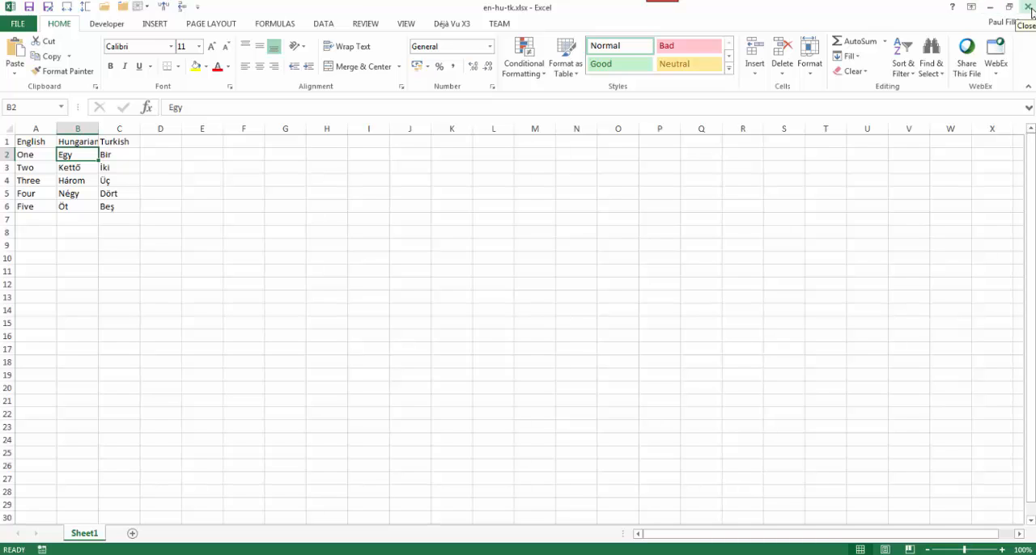
left_click(1029, 6)
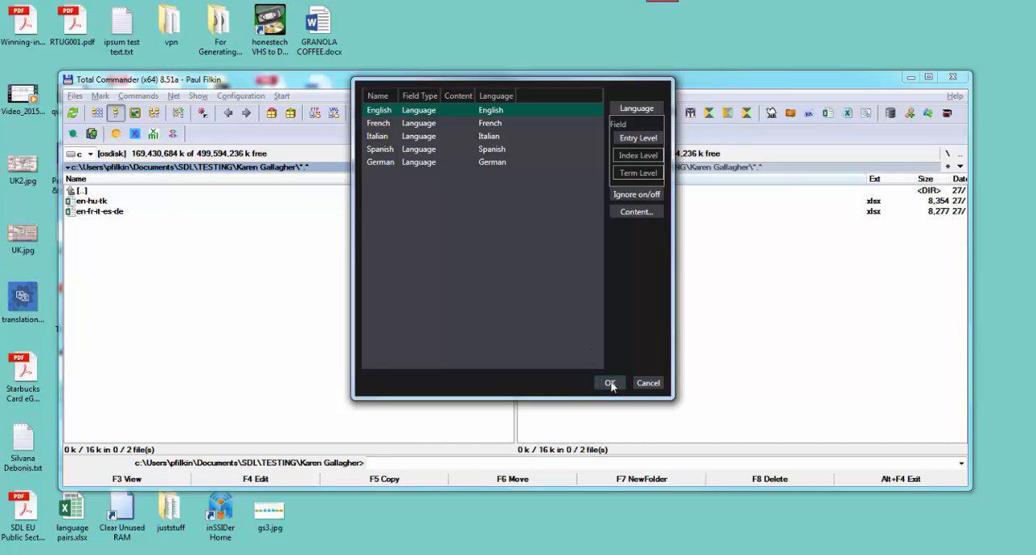
Confirm English, French, Italian, Spanish and German as language columns and convert.
left_click(609, 382)
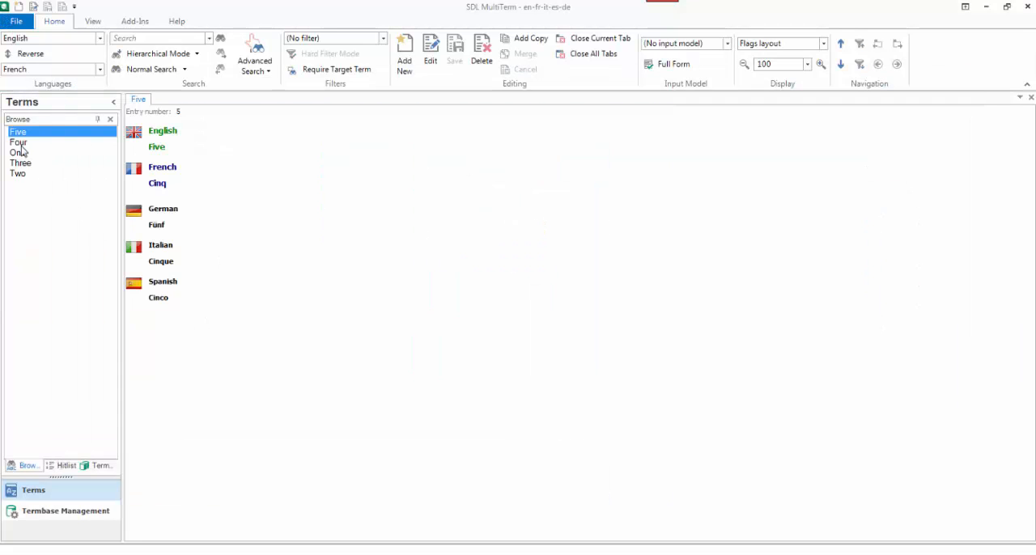
View entries Two and Five in the Browse list, then close MultiTerm.
left_click(17, 173)
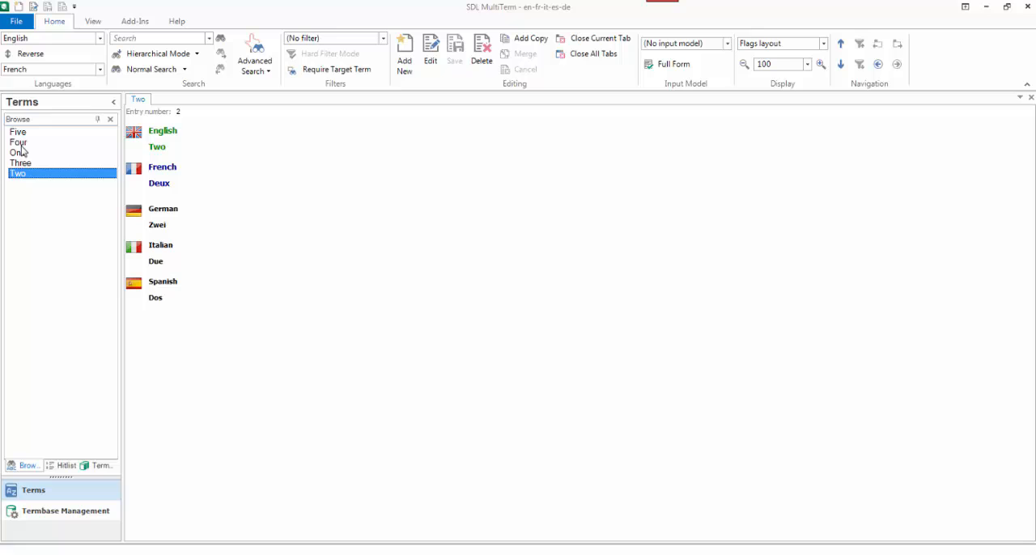
left_click(17, 132)
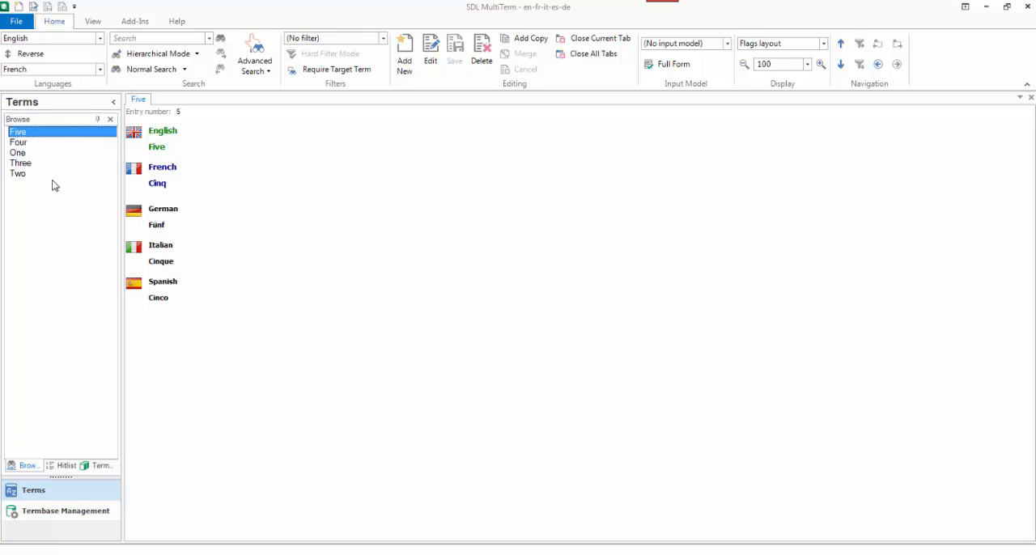
mouse_move(738, 78)
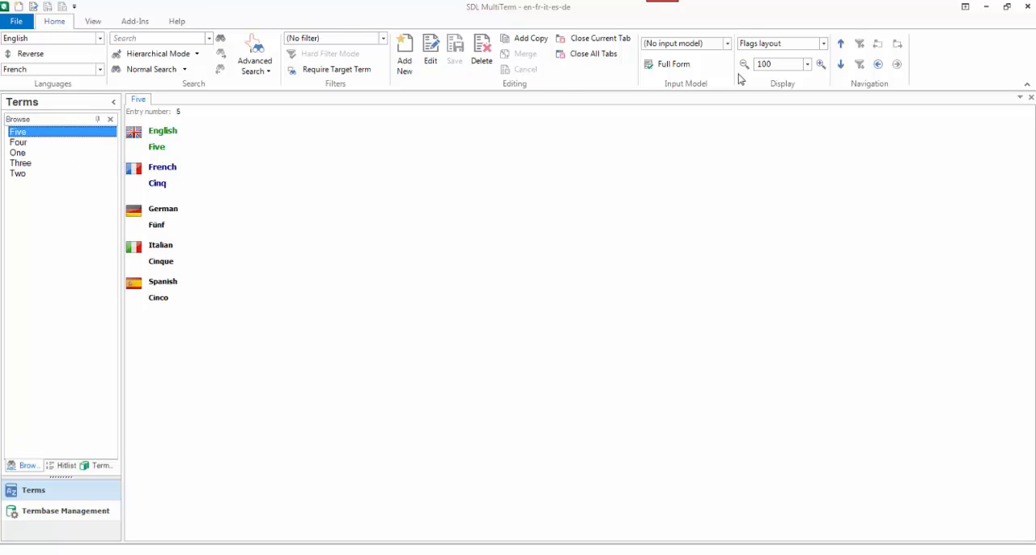
mouse_move(1030, 10)
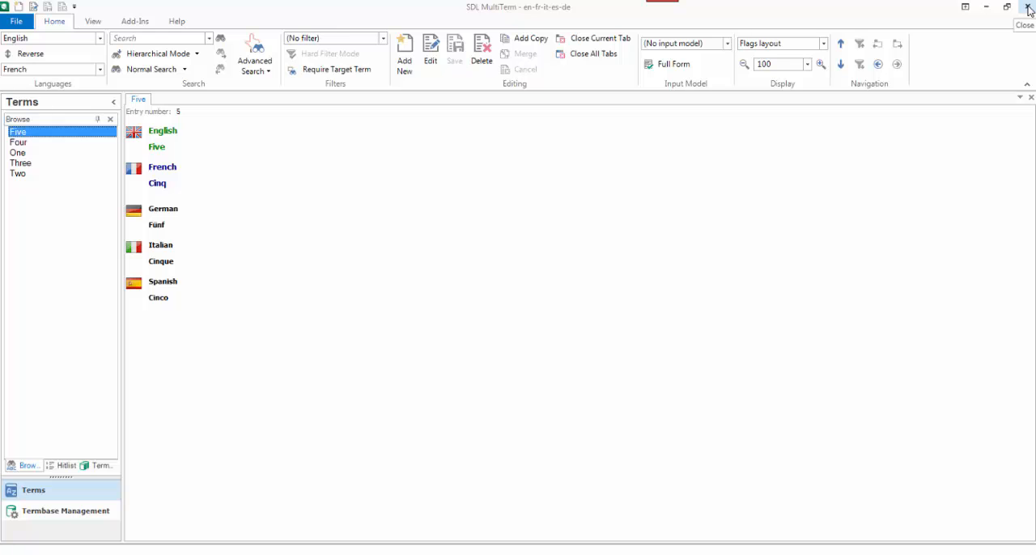
left_click(1029, 7)
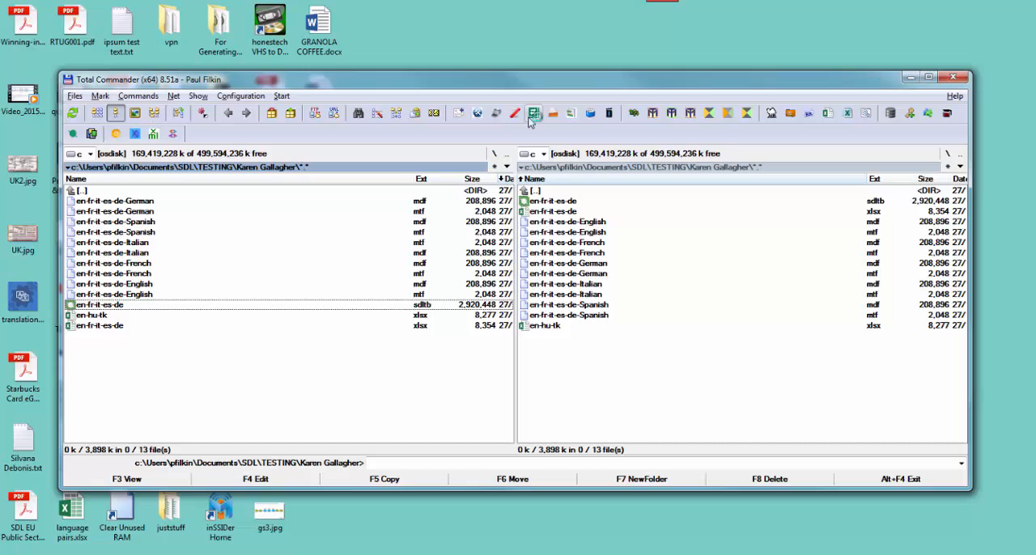
mouse_move(535, 113)
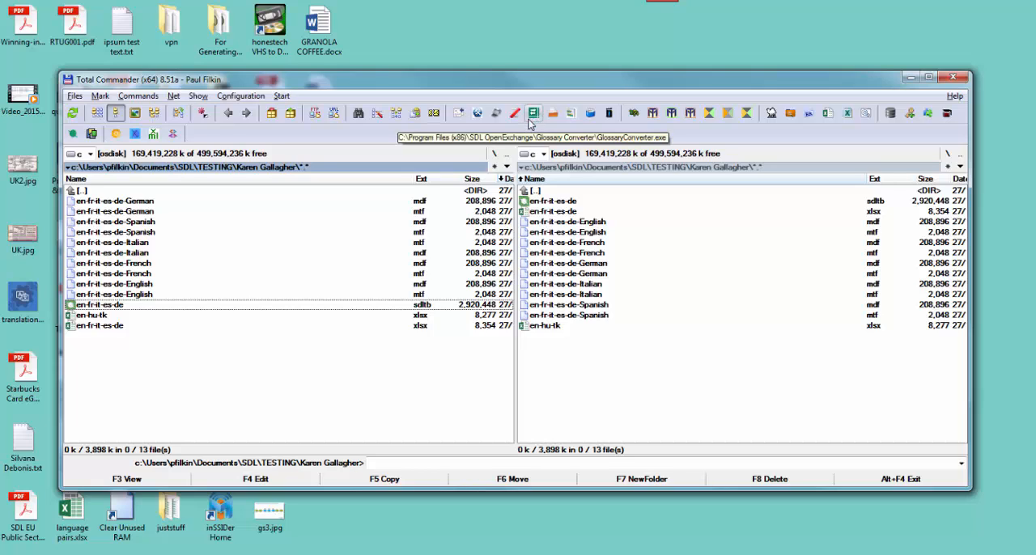
Launch Glossary Converter and switch on Merge Files in its Merging settings.
left_click(533, 113)
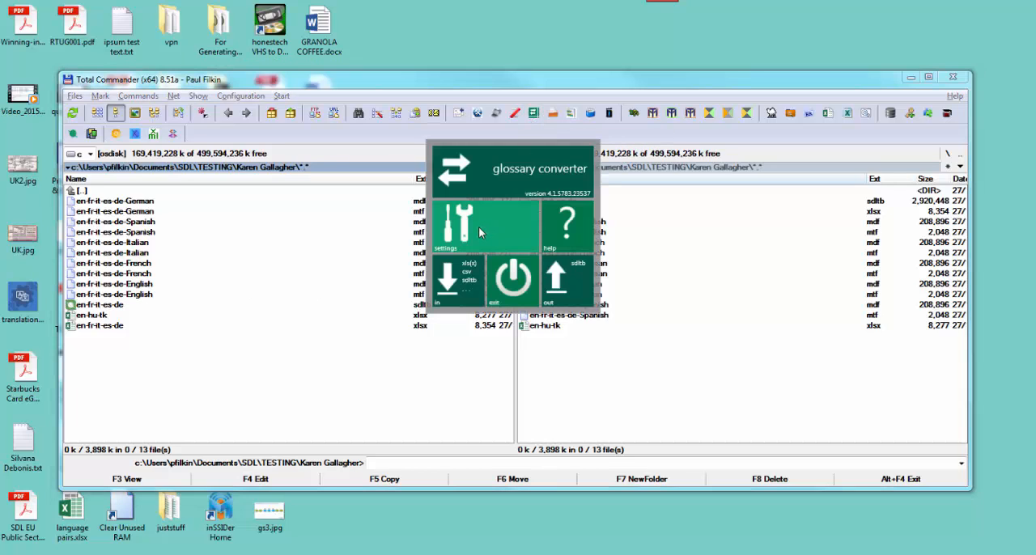
left_click(458, 227)
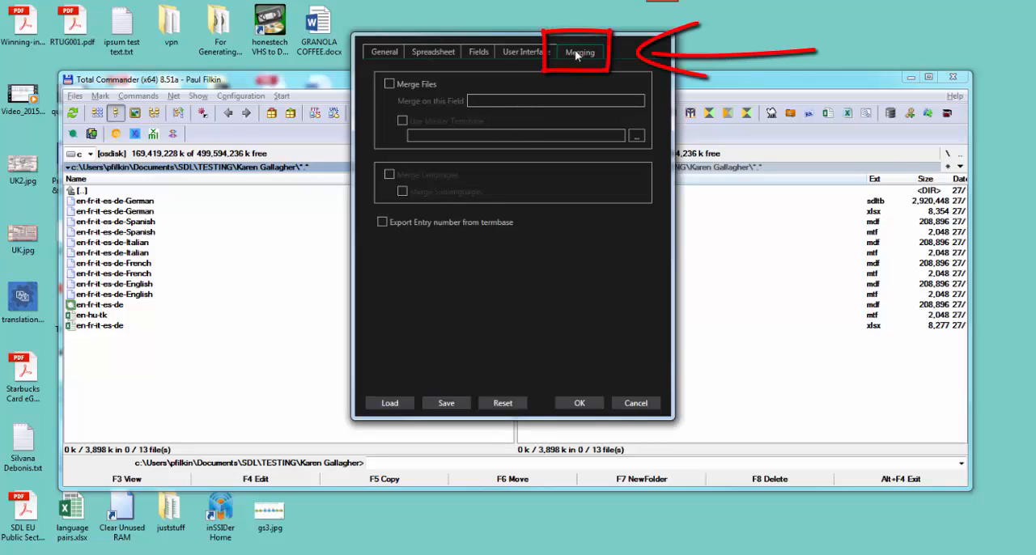
mouse_move(581, 55)
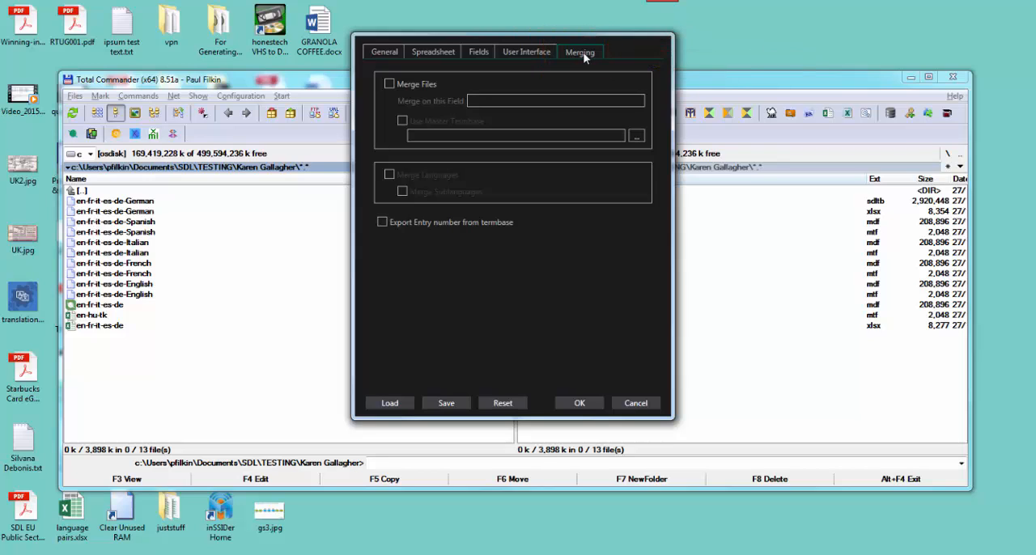
mouse_move(588, 73)
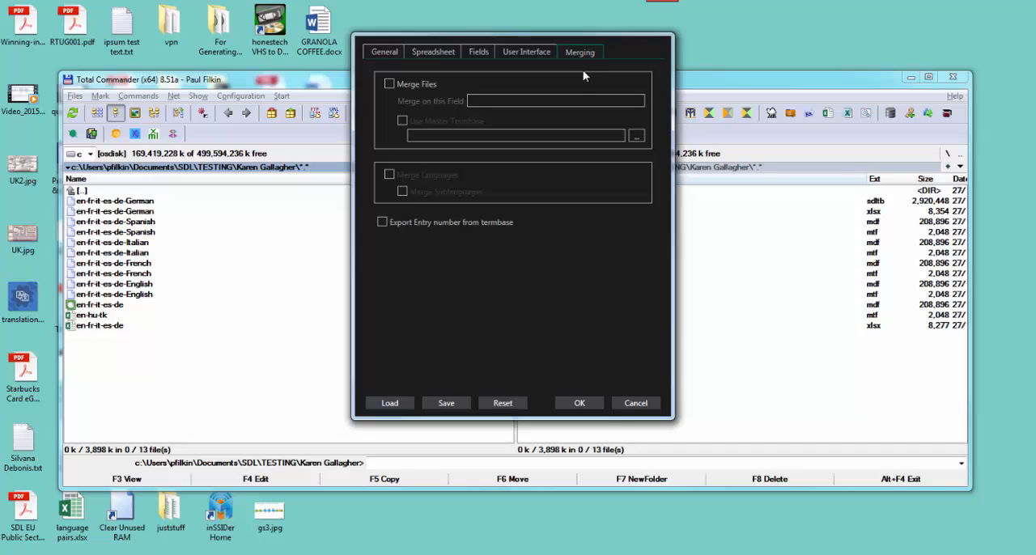
left_click(388, 85)
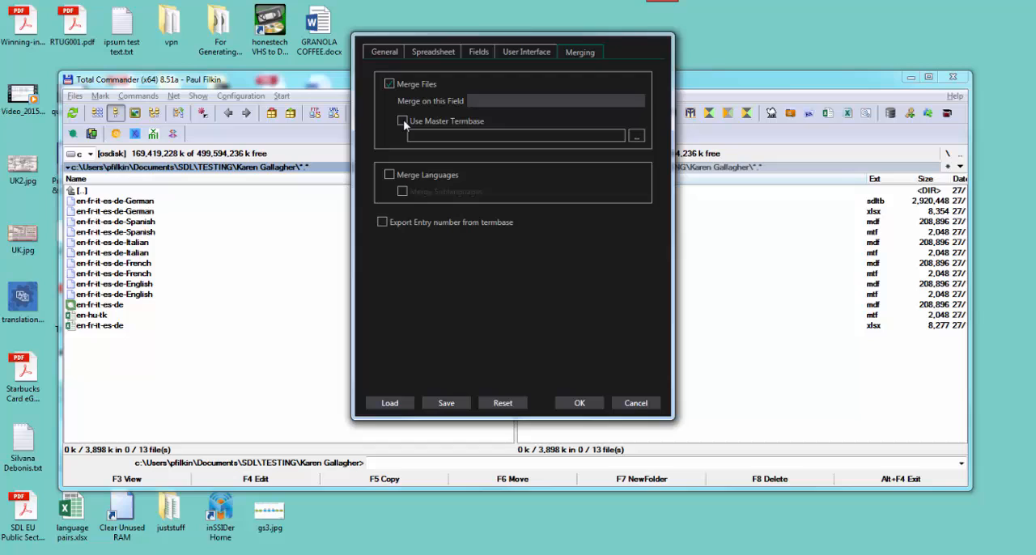
left_click(388, 120)
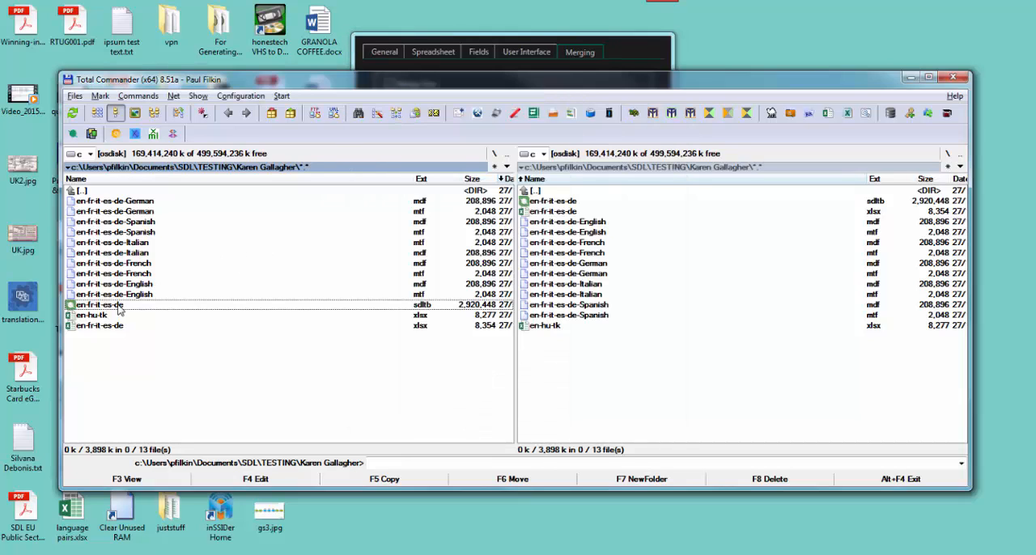
Set the en-fr-it-es-de termbase from the TESTING folder as the master termbase.
left_click(579, 52)
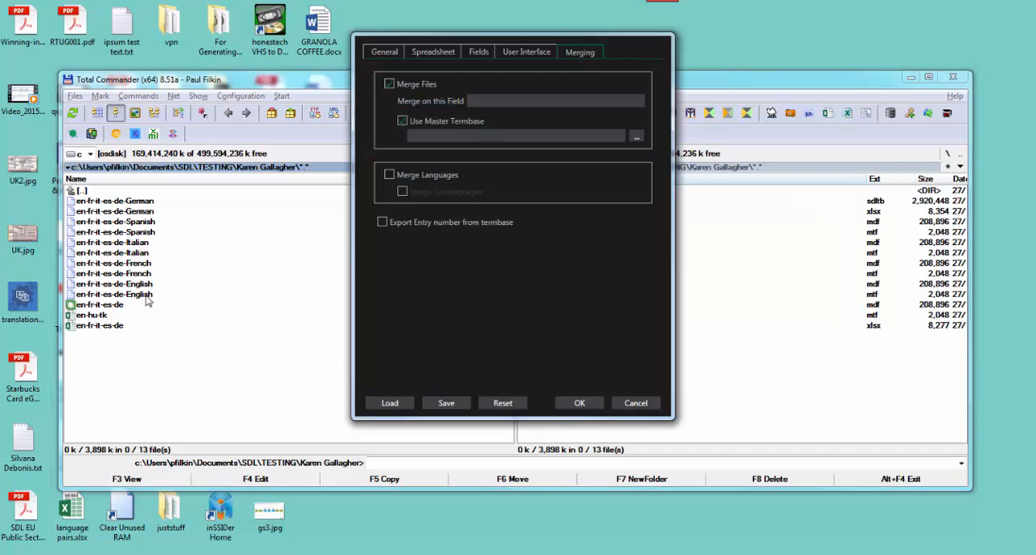
left_click(636, 136)
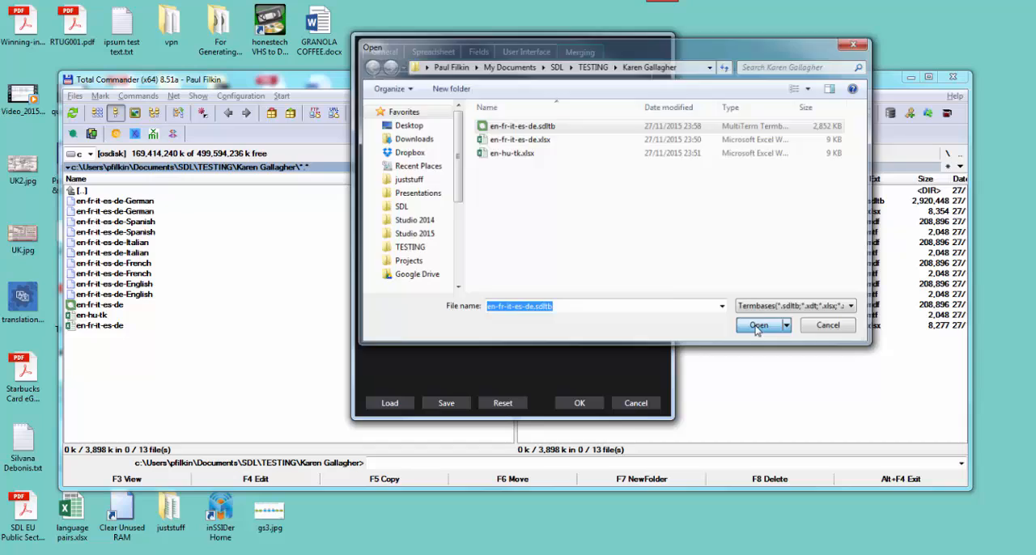
left_click(758, 324)
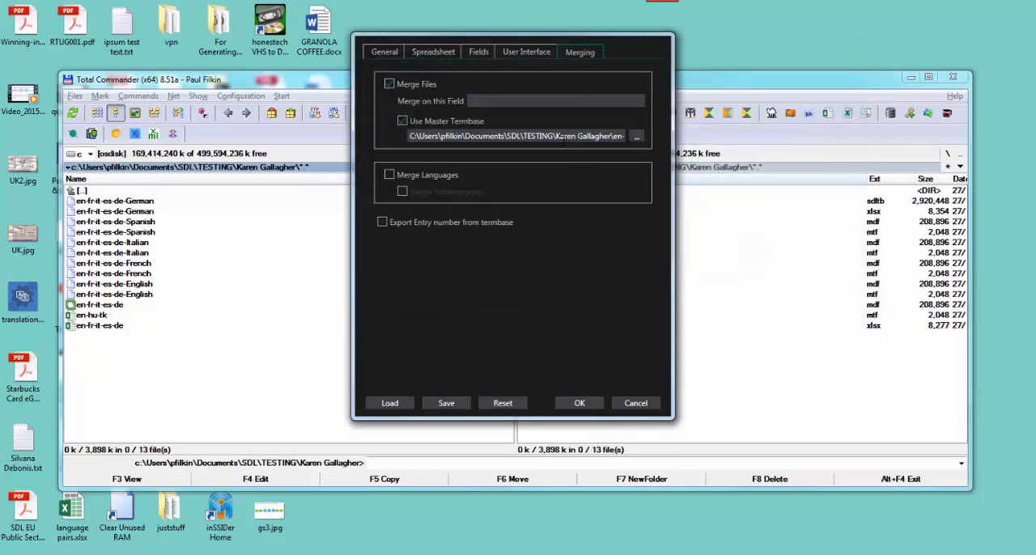
mouse_move(420, 188)
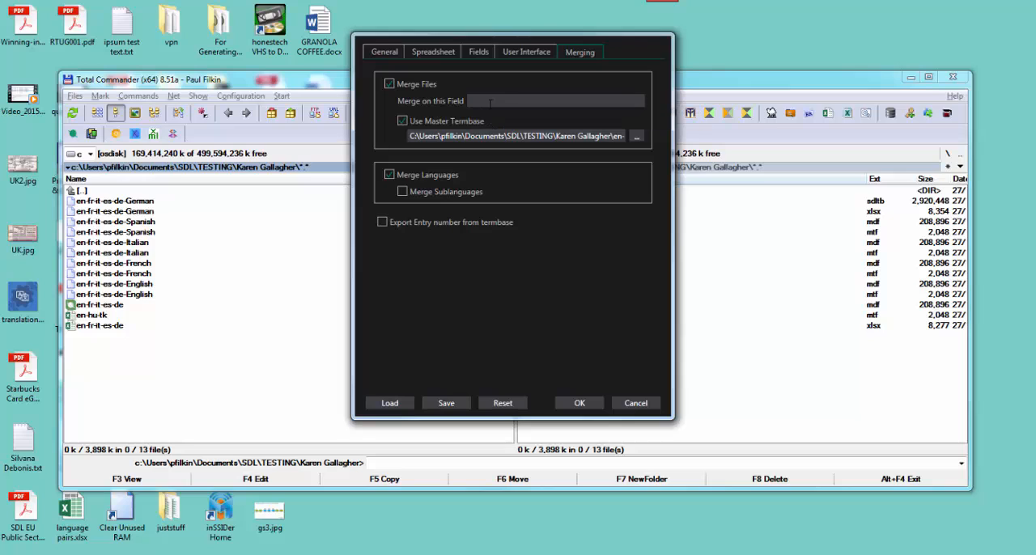
mouse_move(547, 340)
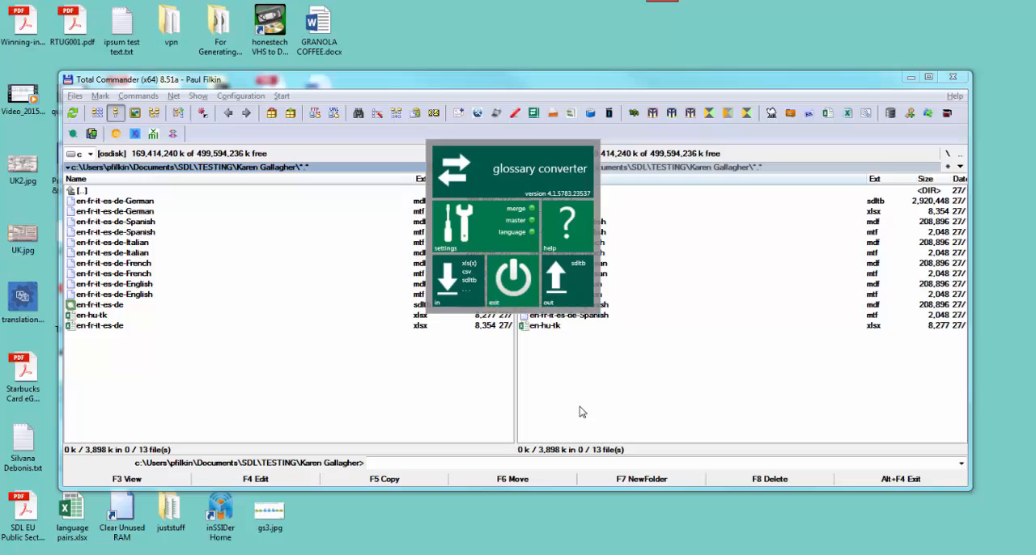
mouse_move(541, 226)
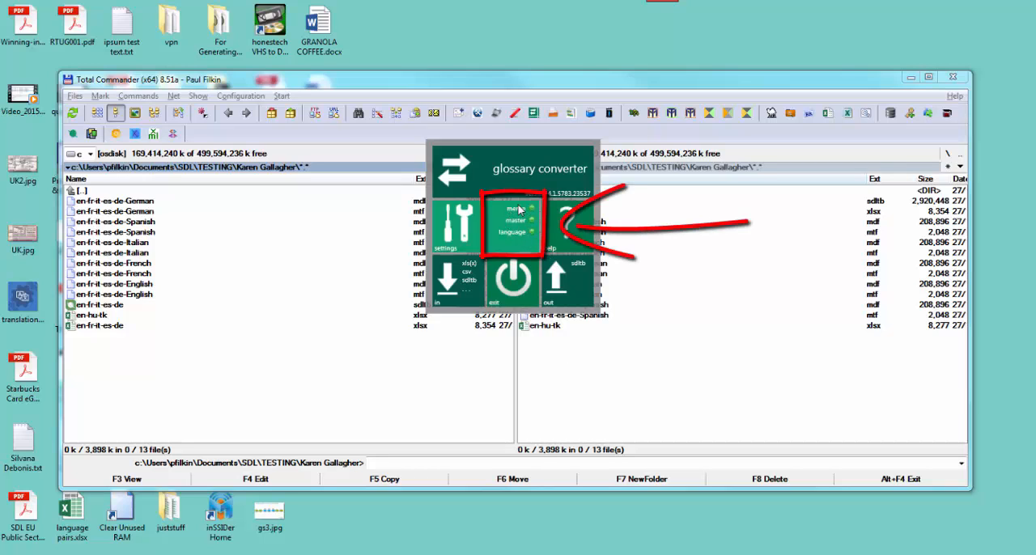
mouse_move(518, 224)
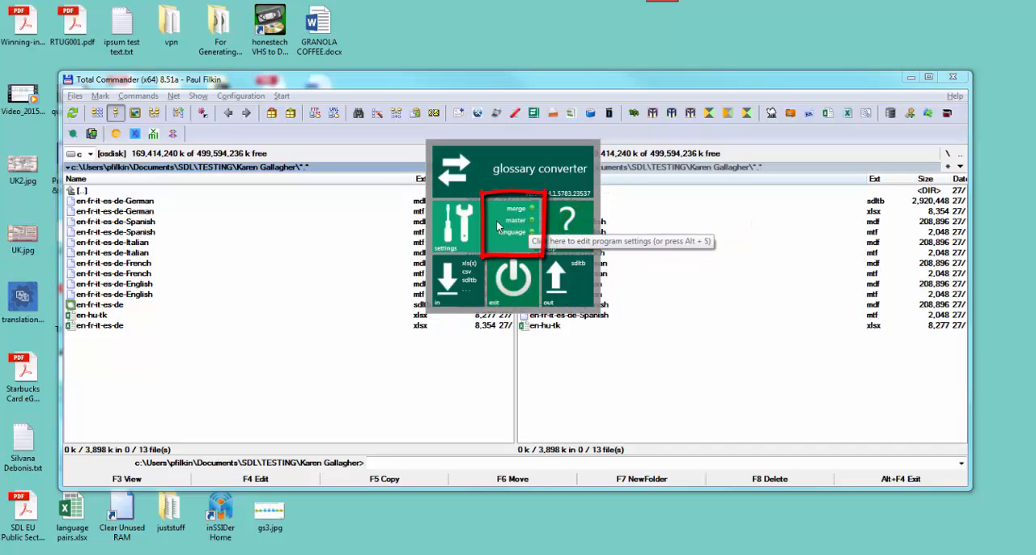
mouse_move(522, 230)
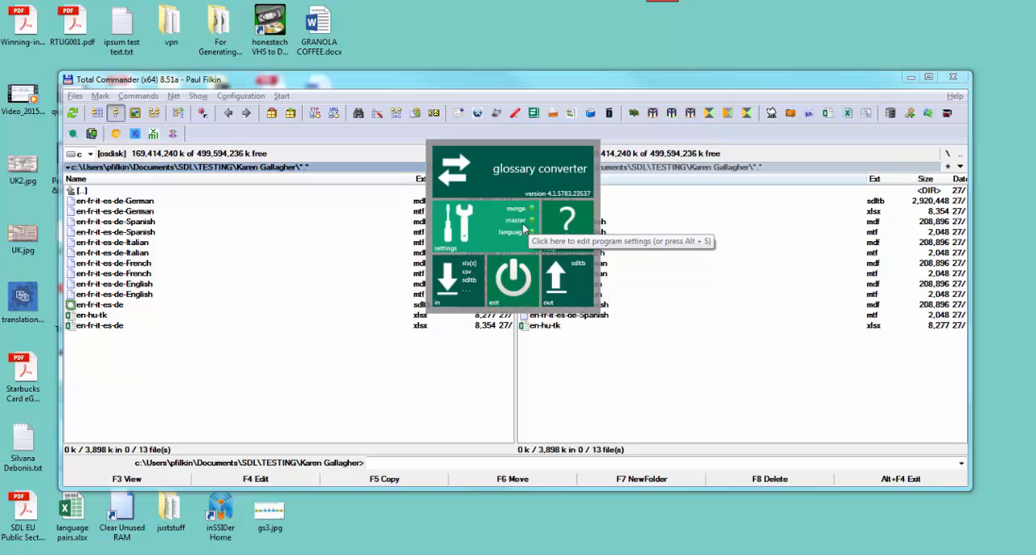
mouse_move(402, 225)
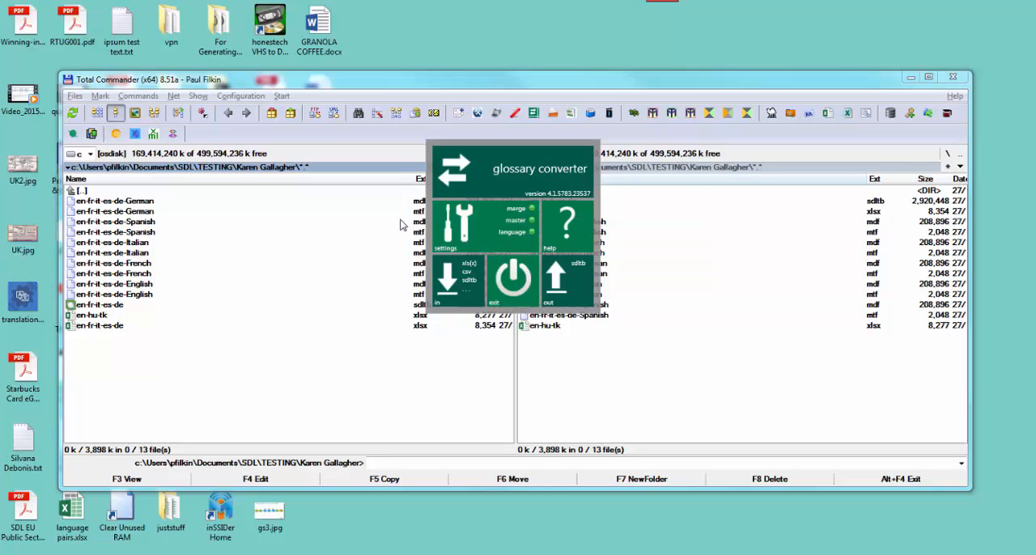
mouse_move(340, 282)
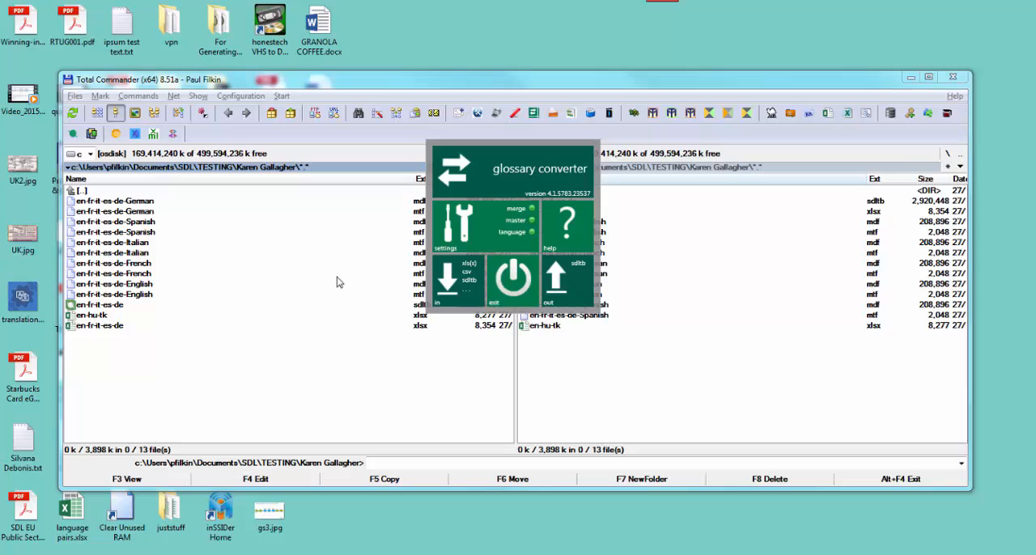
mouse_move(359, 282)
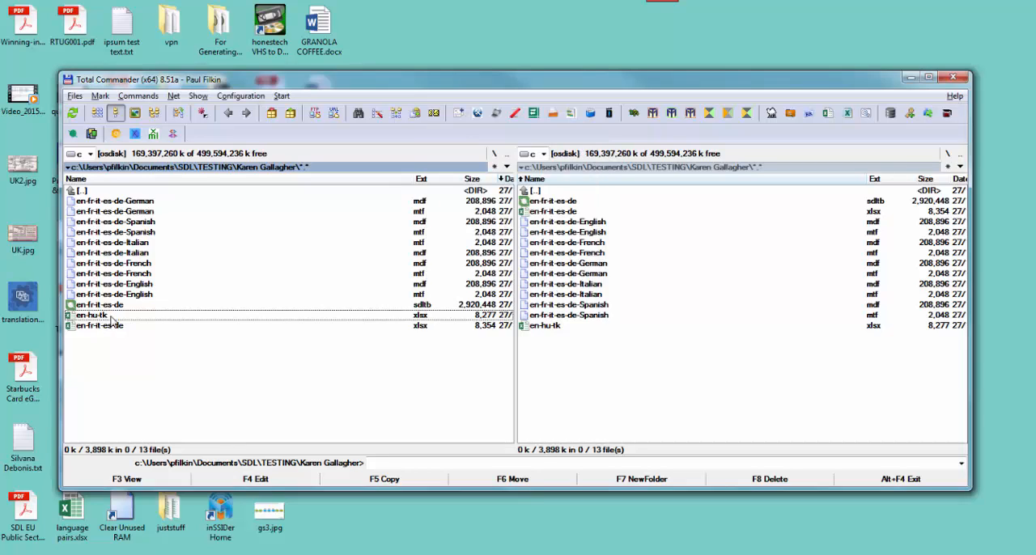
Inspect the field mapping dialog, leaving the detected Language field types.
left_click(94, 315)
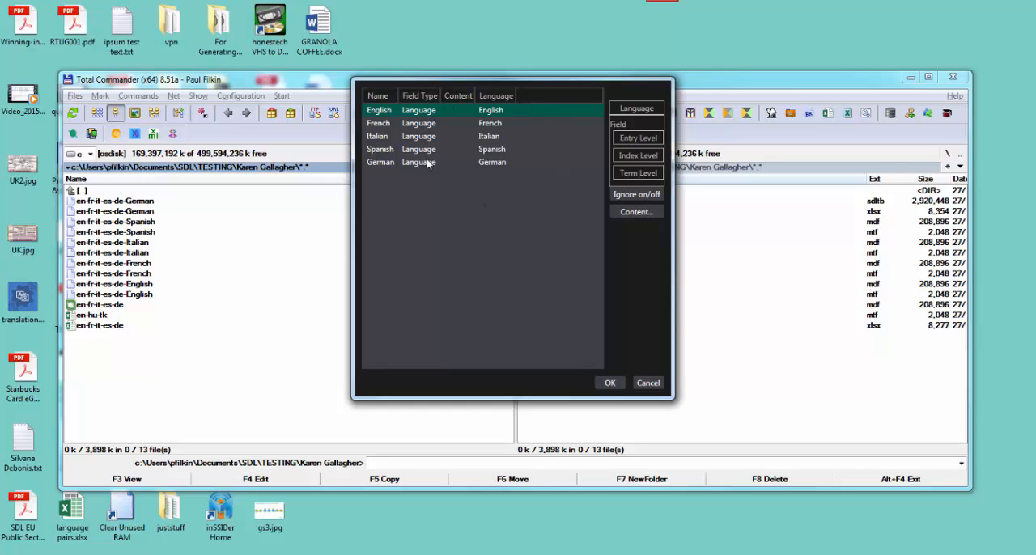
mouse_move(466, 168)
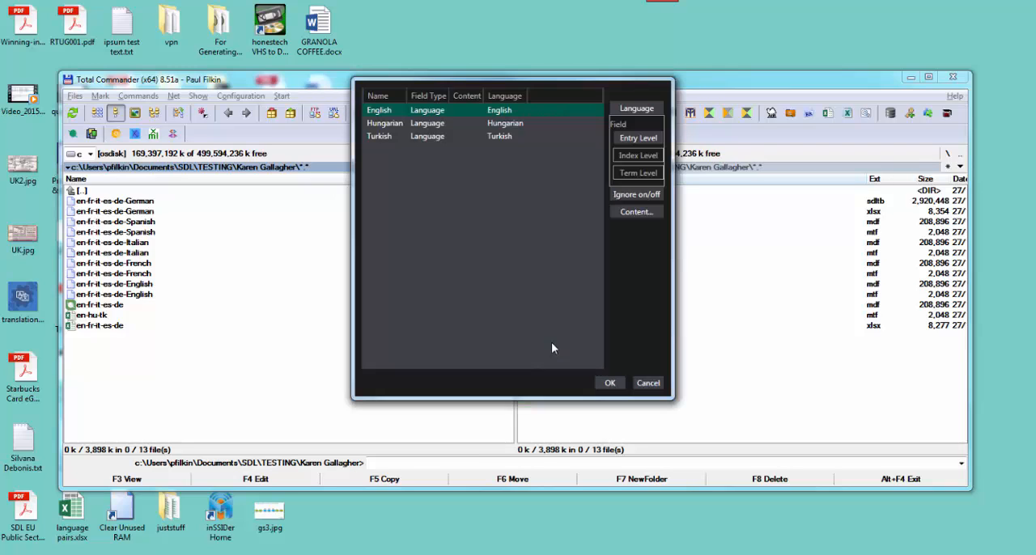
mouse_move(500, 178)
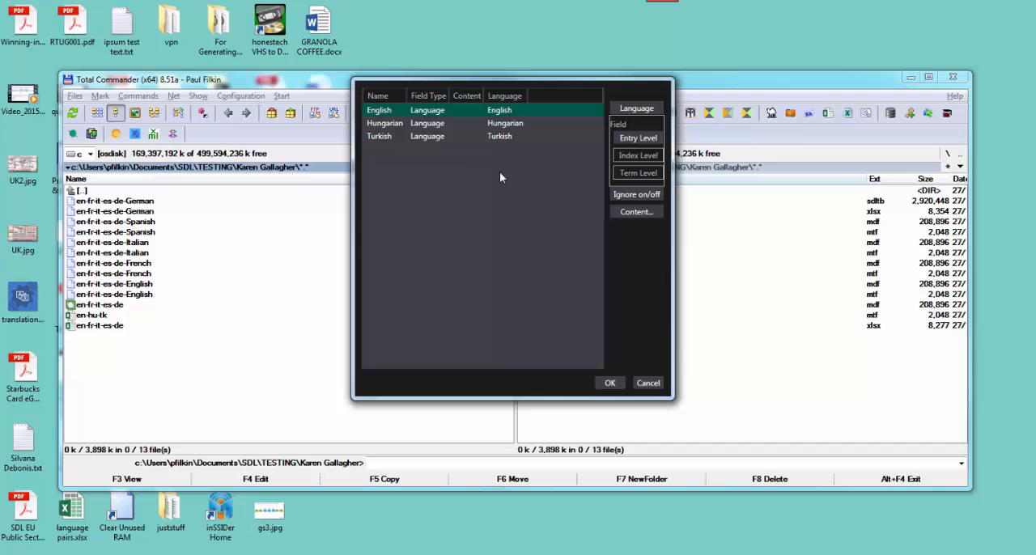
mouse_move(441, 117)
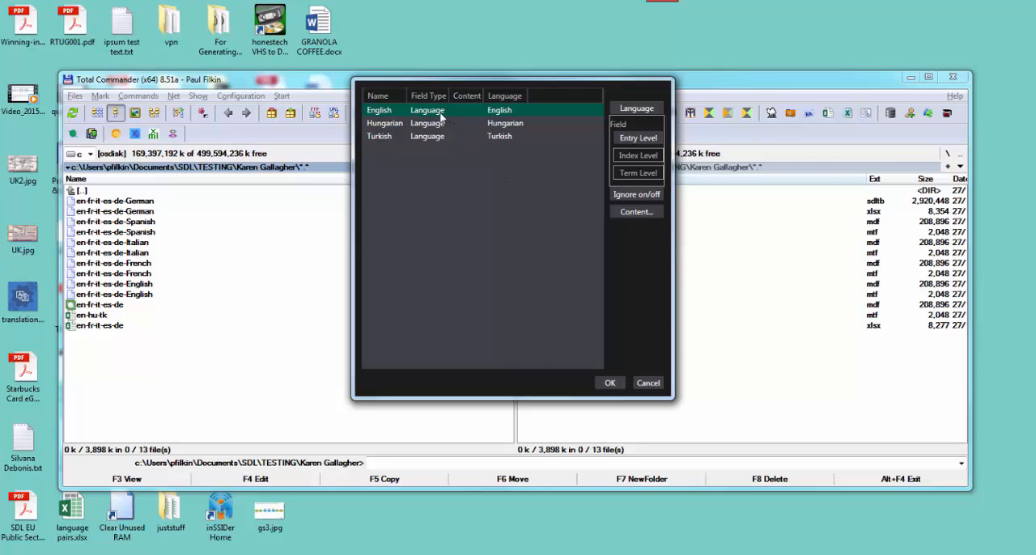
mouse_move(385, 136)
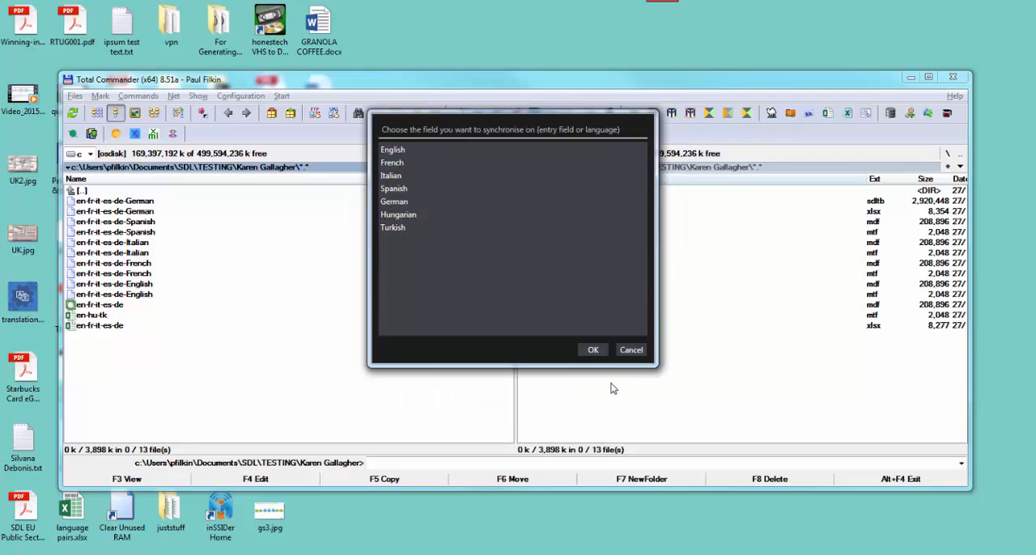
mouse_move(499, 149)
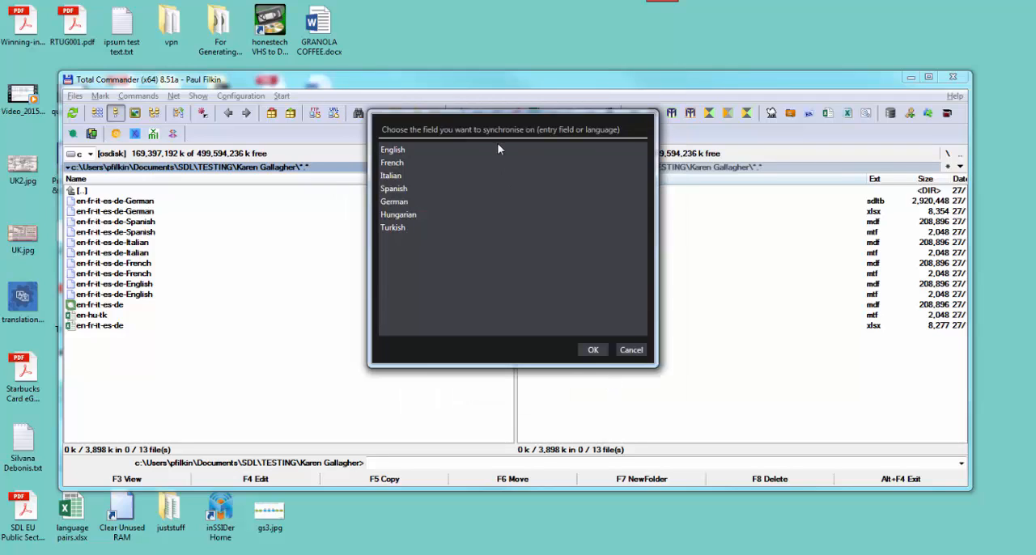
mouse_move(579, 143)
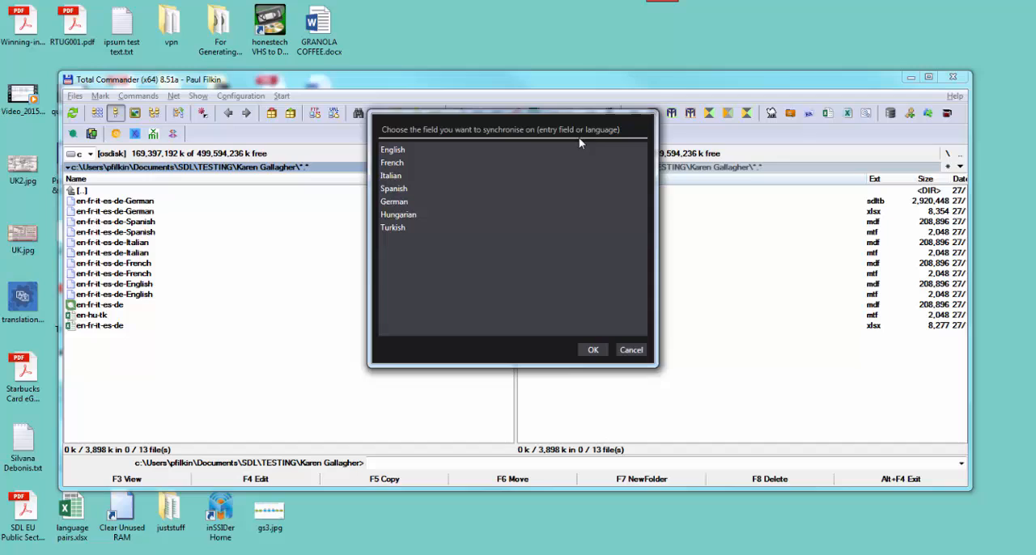
mouse_move(485, 145)
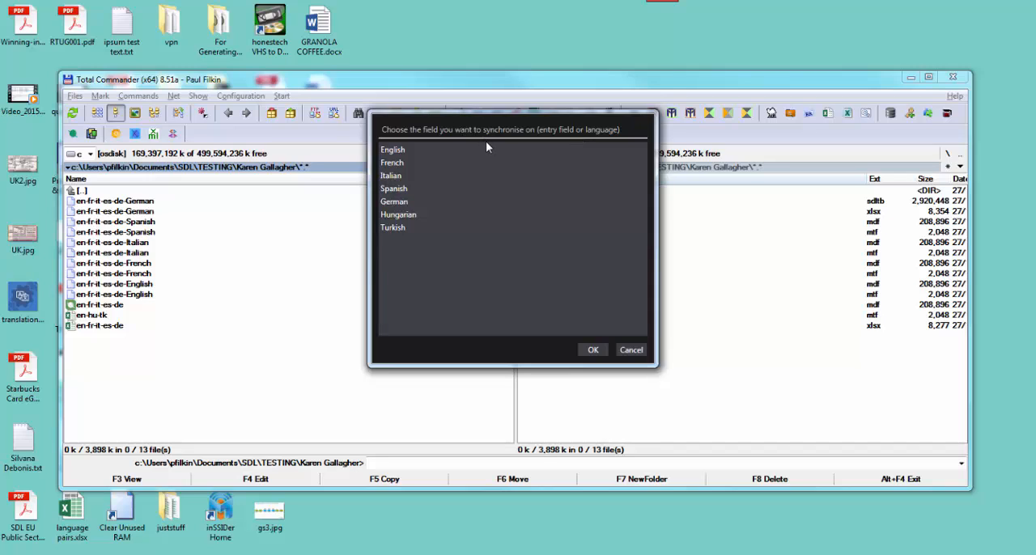
Select English as the synchronisation field and run the merge into output_merged.
left_click(392, 149)
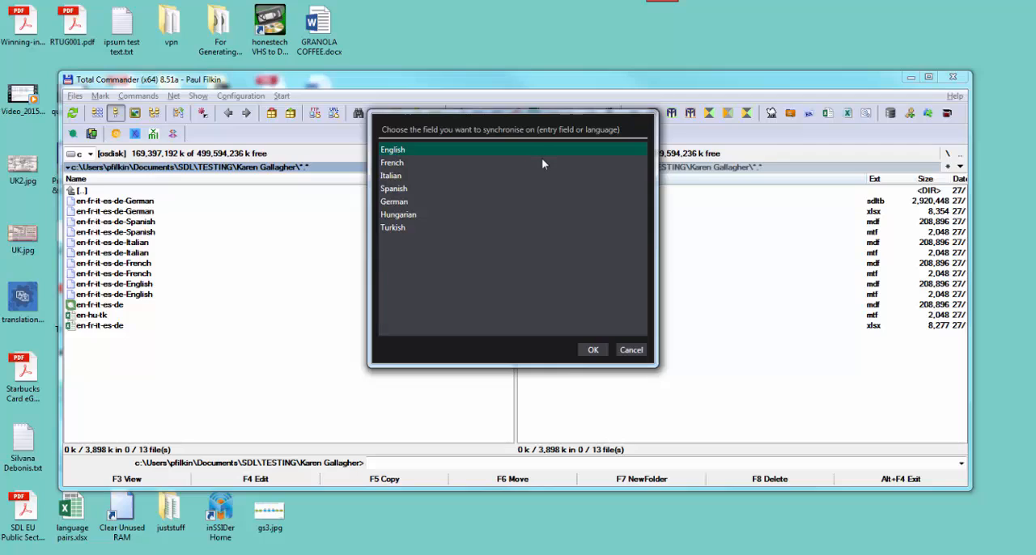
mouse_move(547, 164)
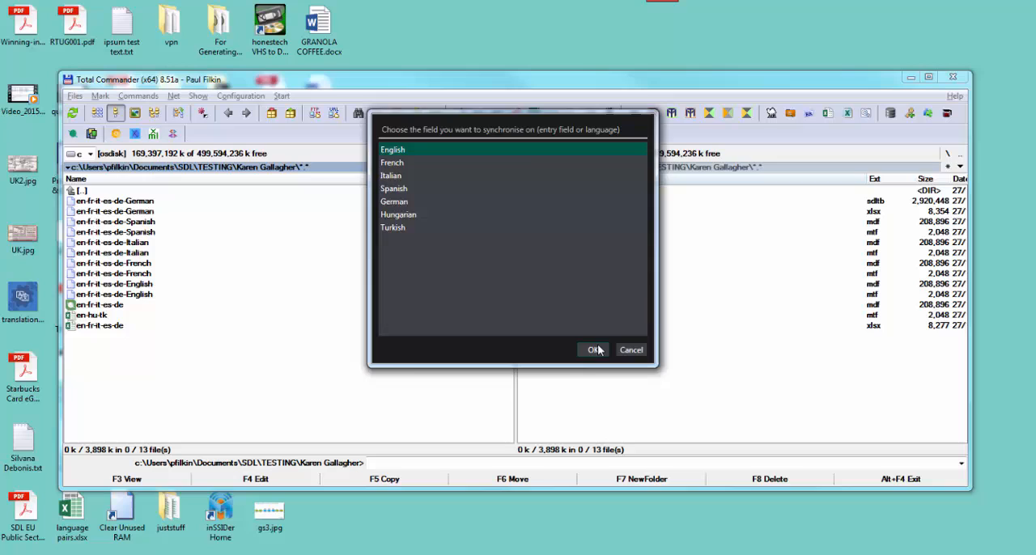
left_click(592, 350)
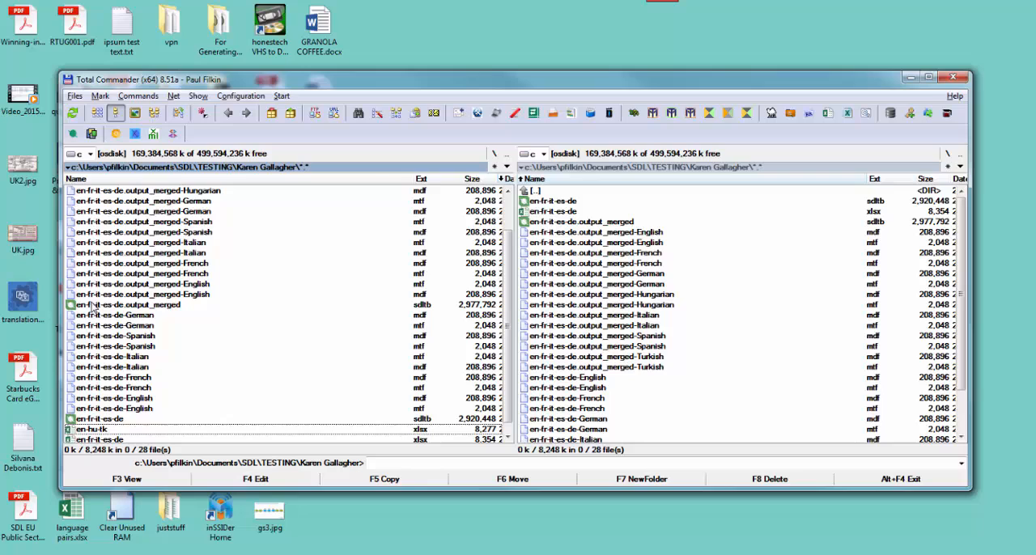
mouse_move(128, 315)
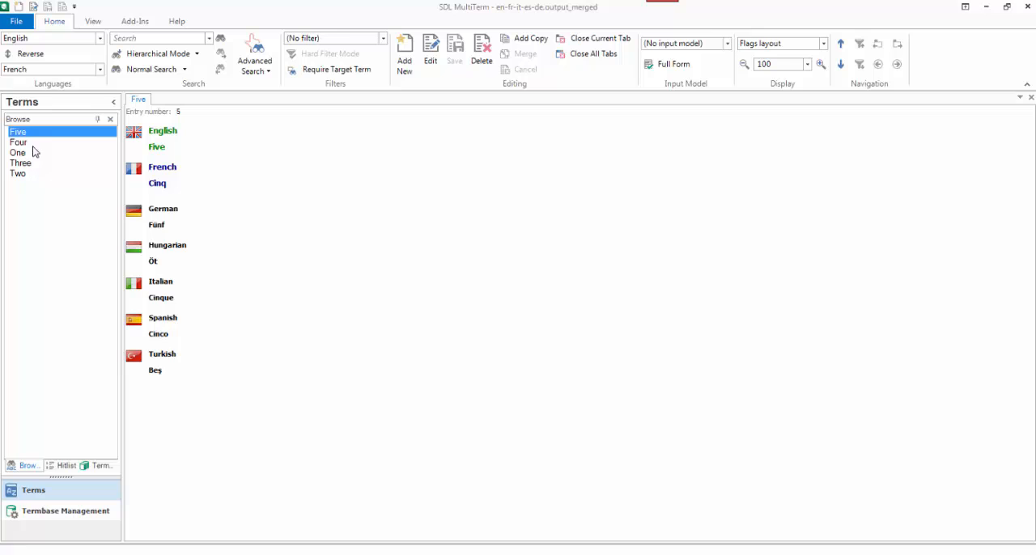
View entries Four, One and Two, confirming Hungarian and Turkish alongside the five languages.
left_click(17, 143)
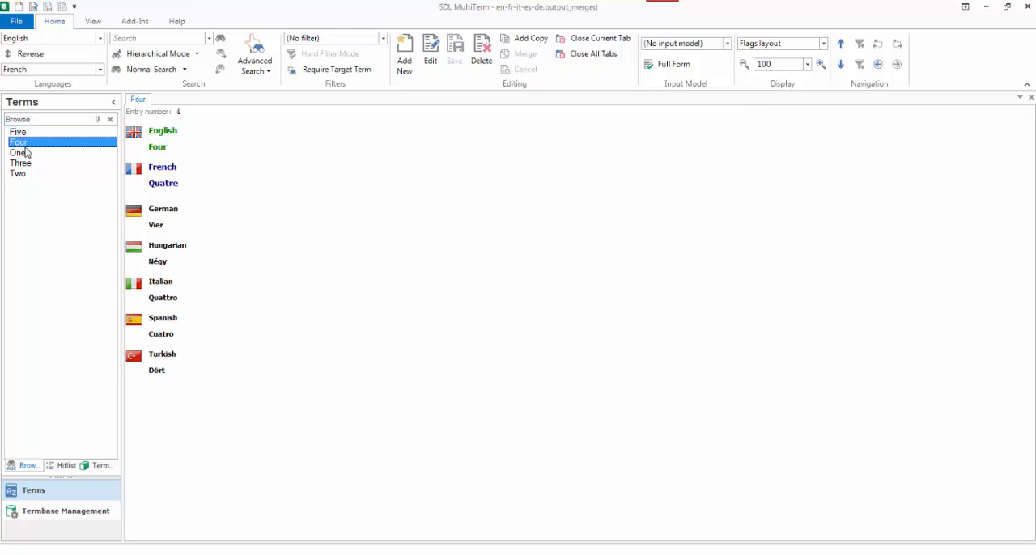
mouse_move(170, 149)
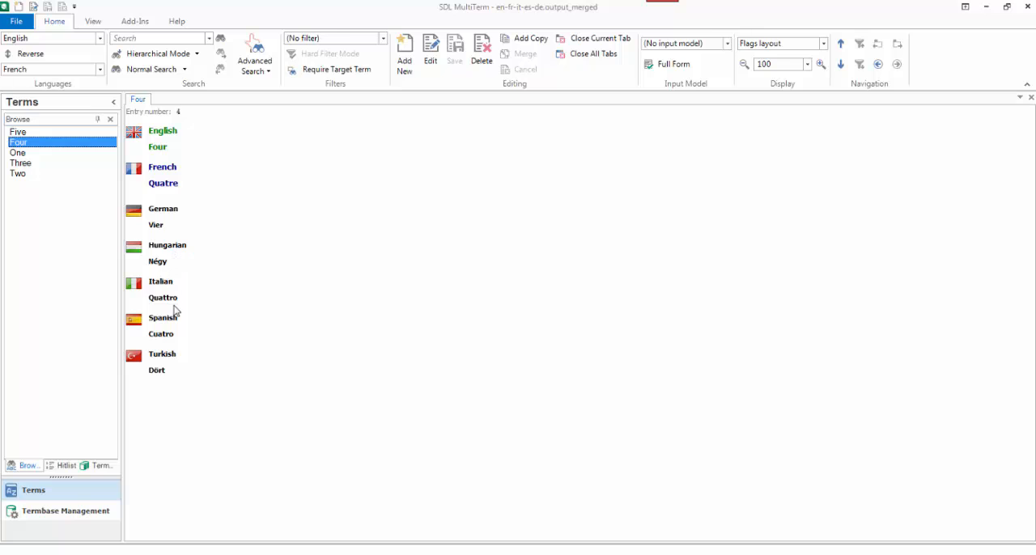
left_click(18, 153)
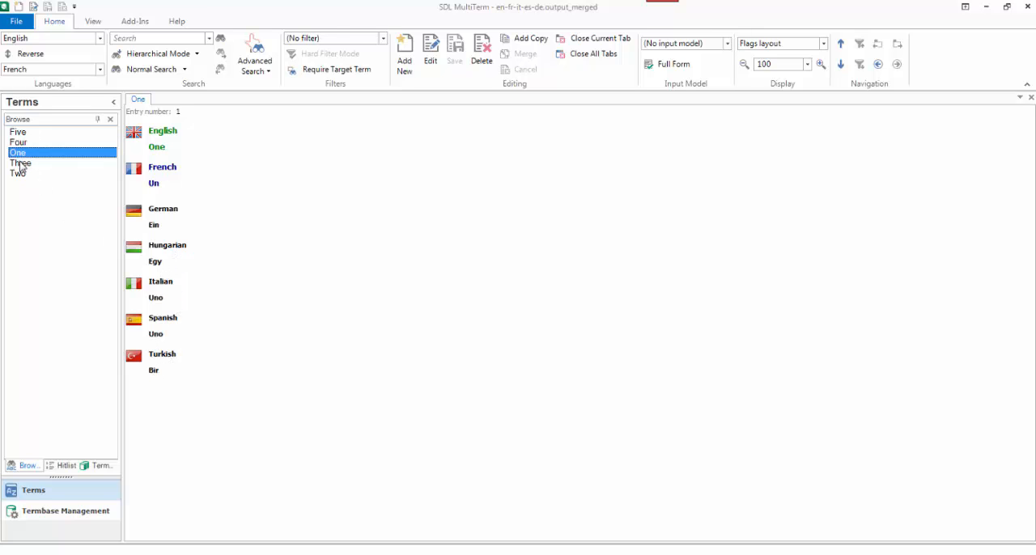
left_click(17, 173)
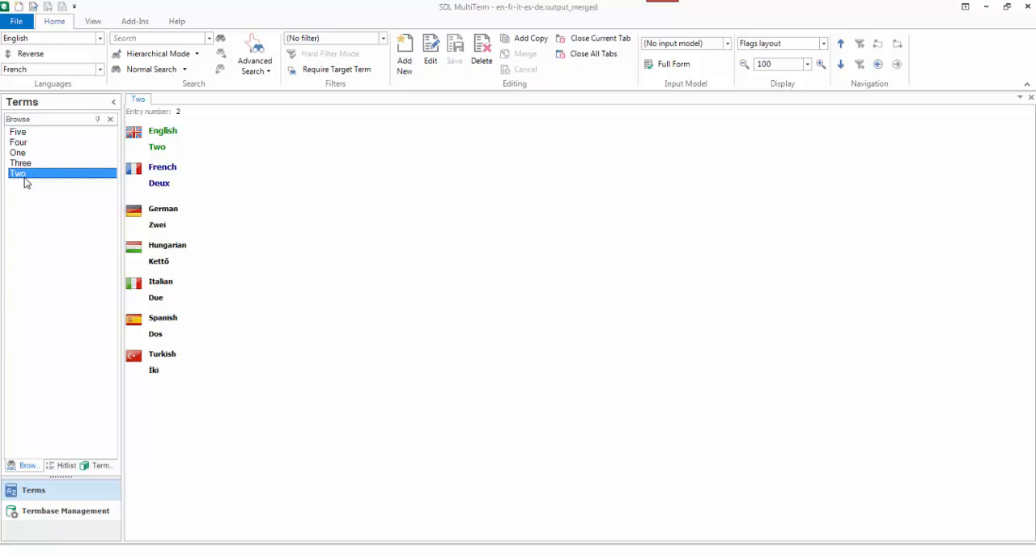
mouse_move(59, 207)
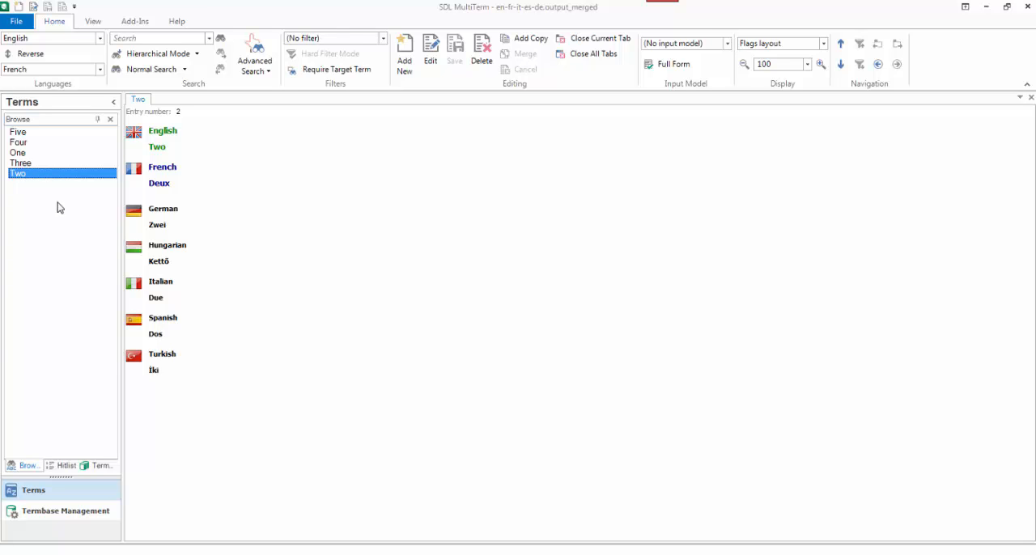